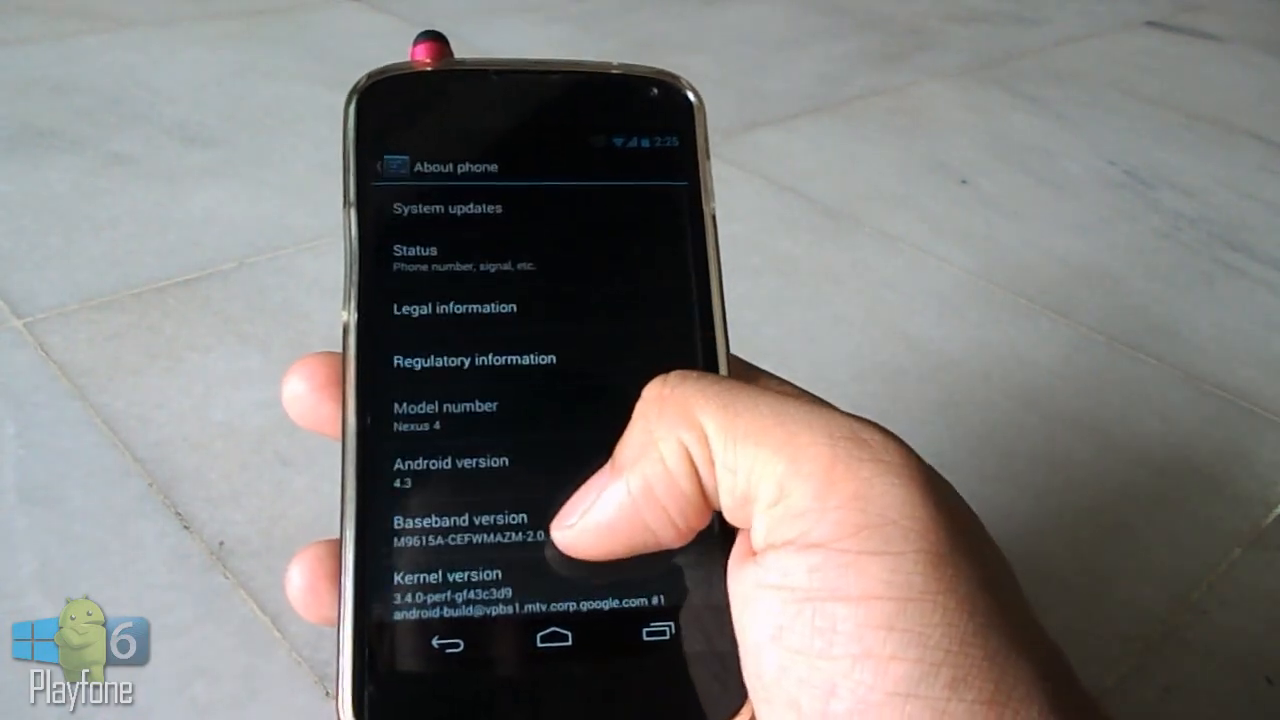
# Scroll About phone down to the Android 4.3 build number, then go to Bluetooth.
pyautogui.scroll(-3)
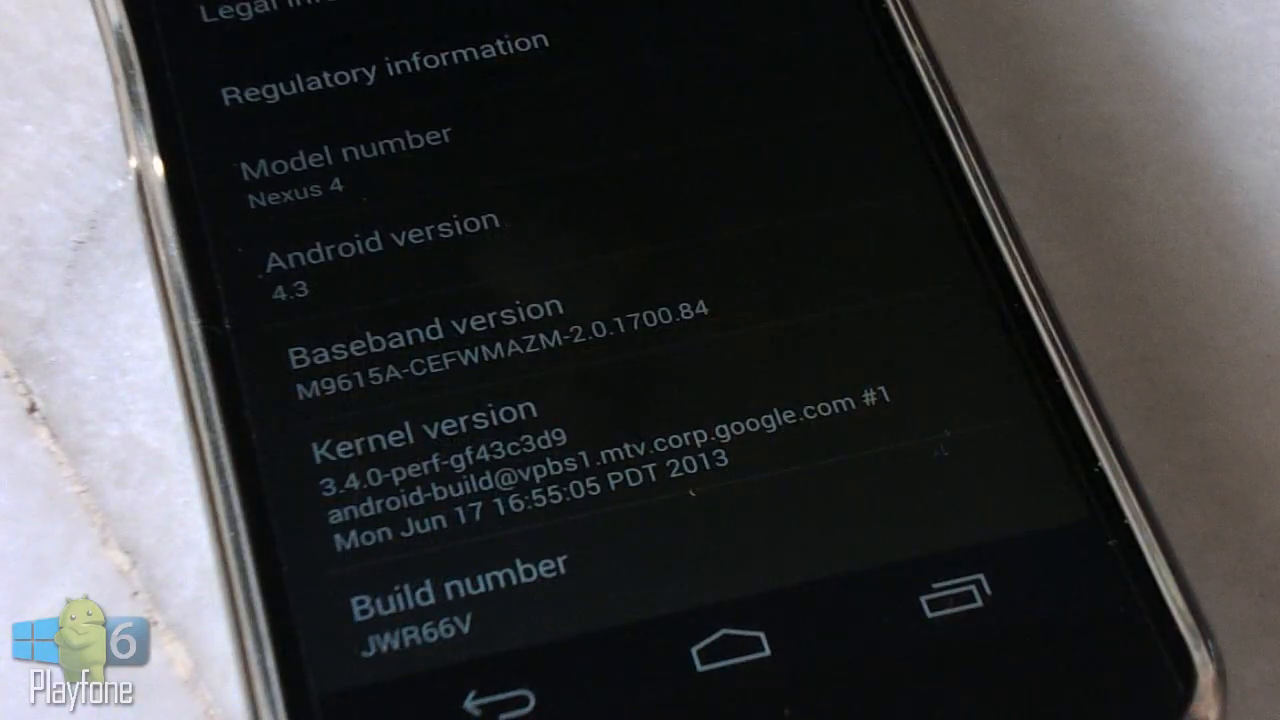
pyautogui.click(400, 260)
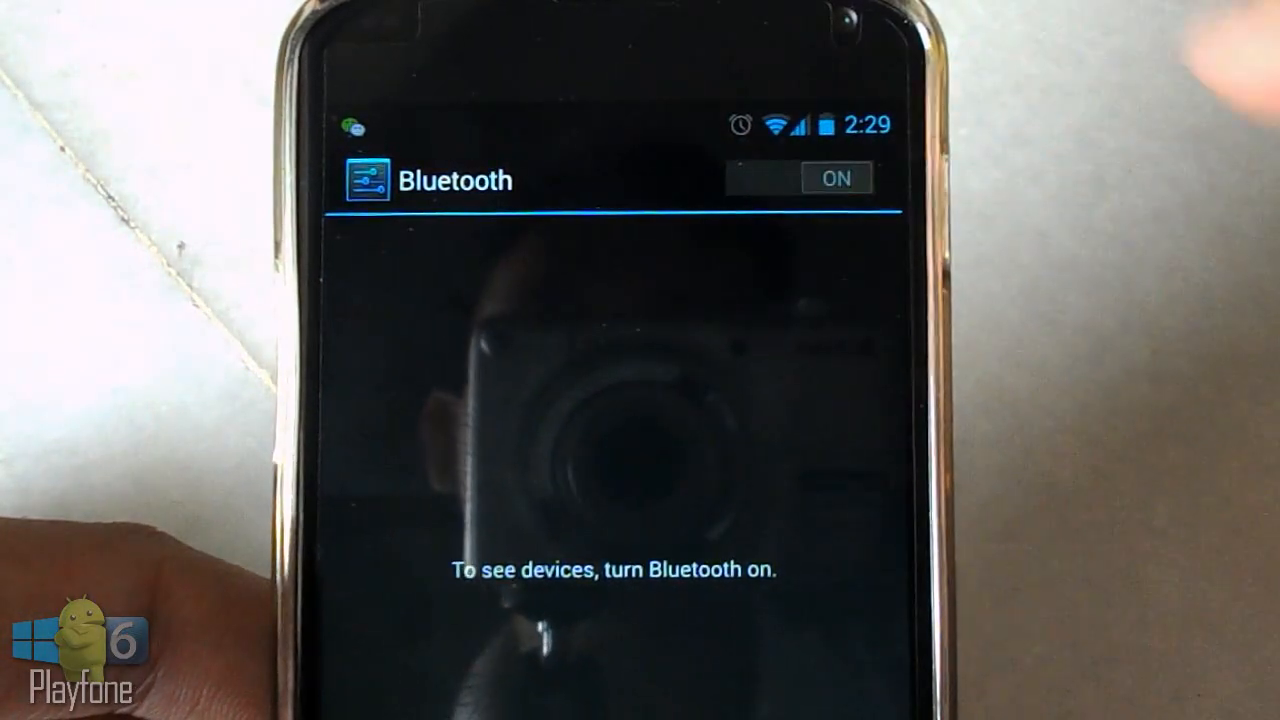
# Switch Bluetooth on with the ON/OFF toggle.
pyautogui.click(836, 178)
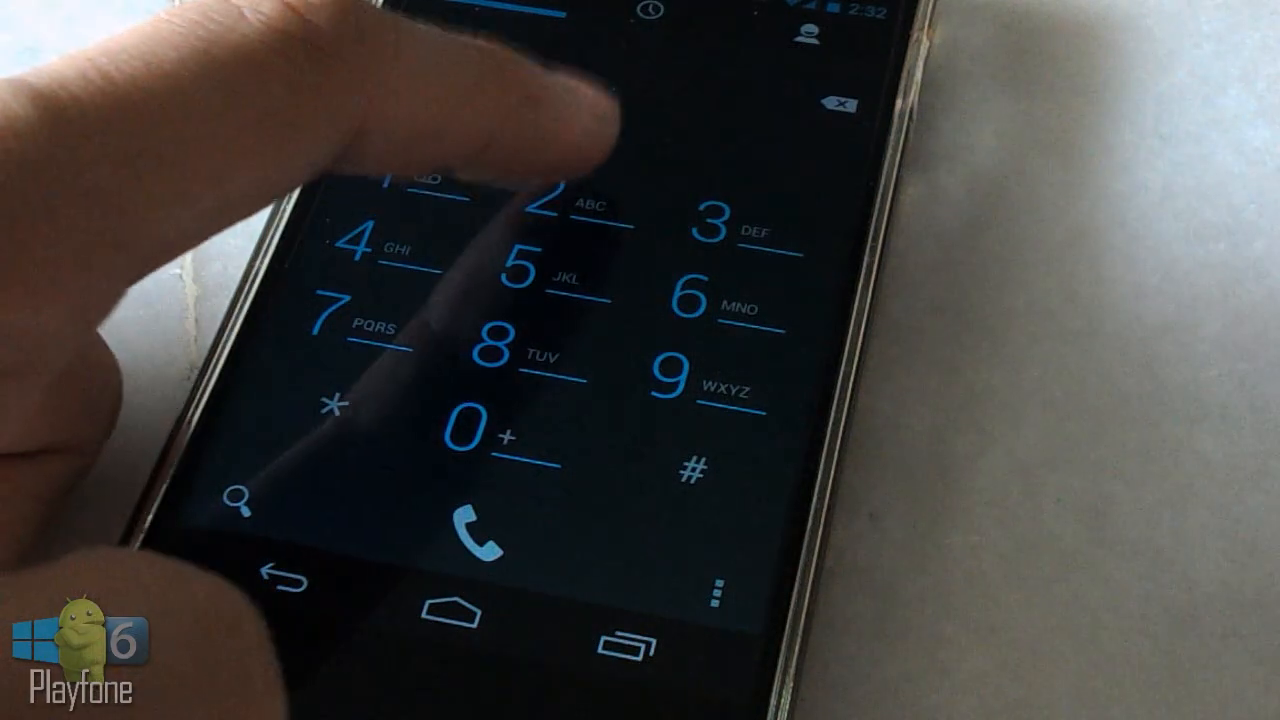
# Bring up the dial pad and open call Settings from the overflow menu.
pyautogui.click(508, 350)
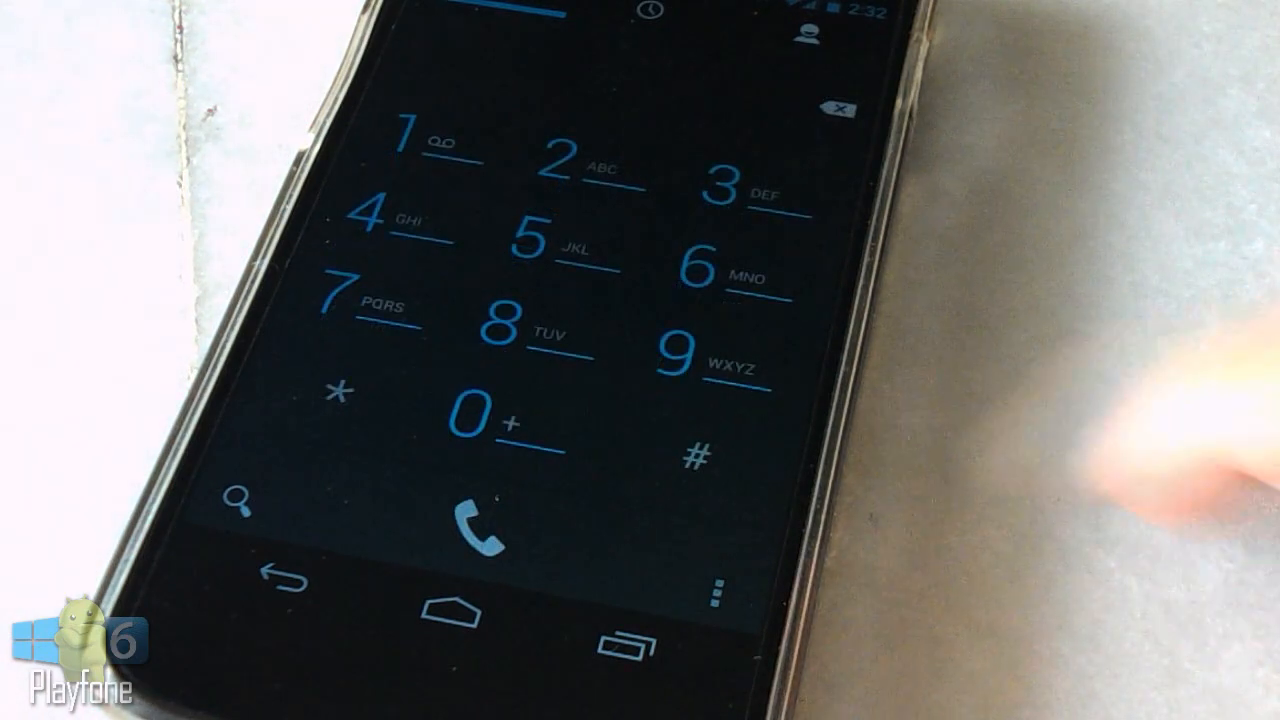
pyautogui.click(714, 591)
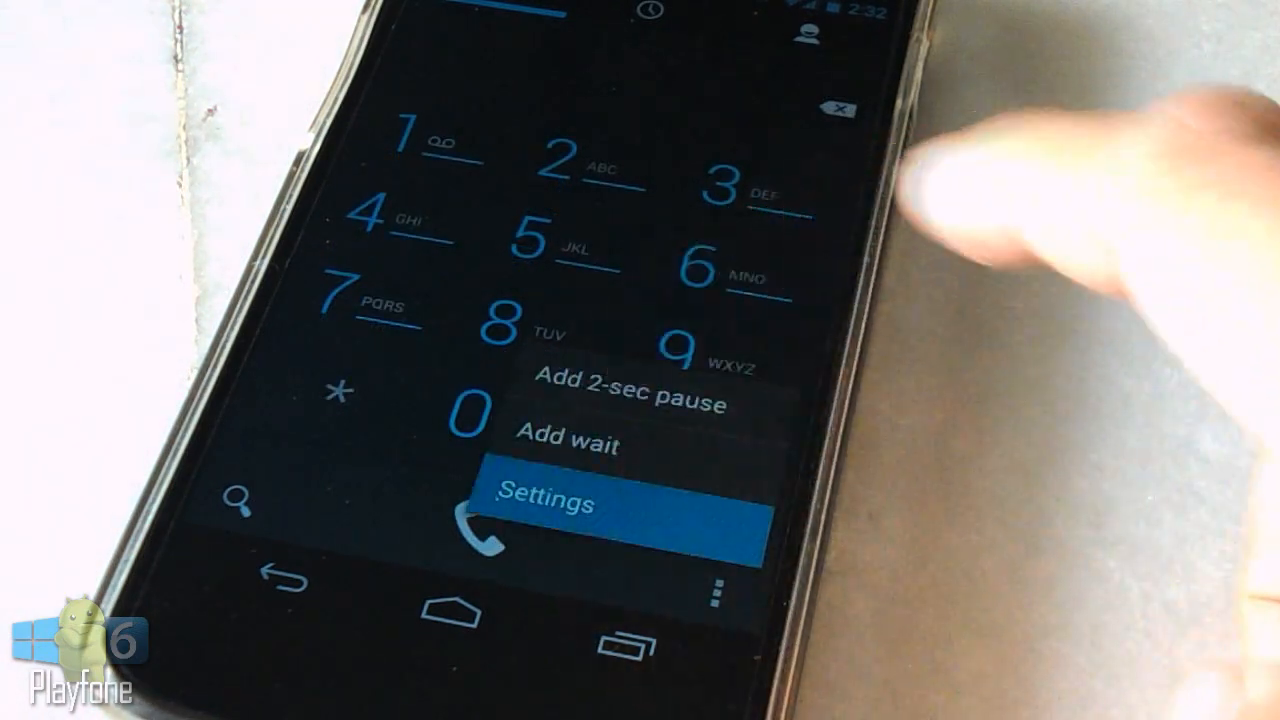
pyautogui.click(545, 503)
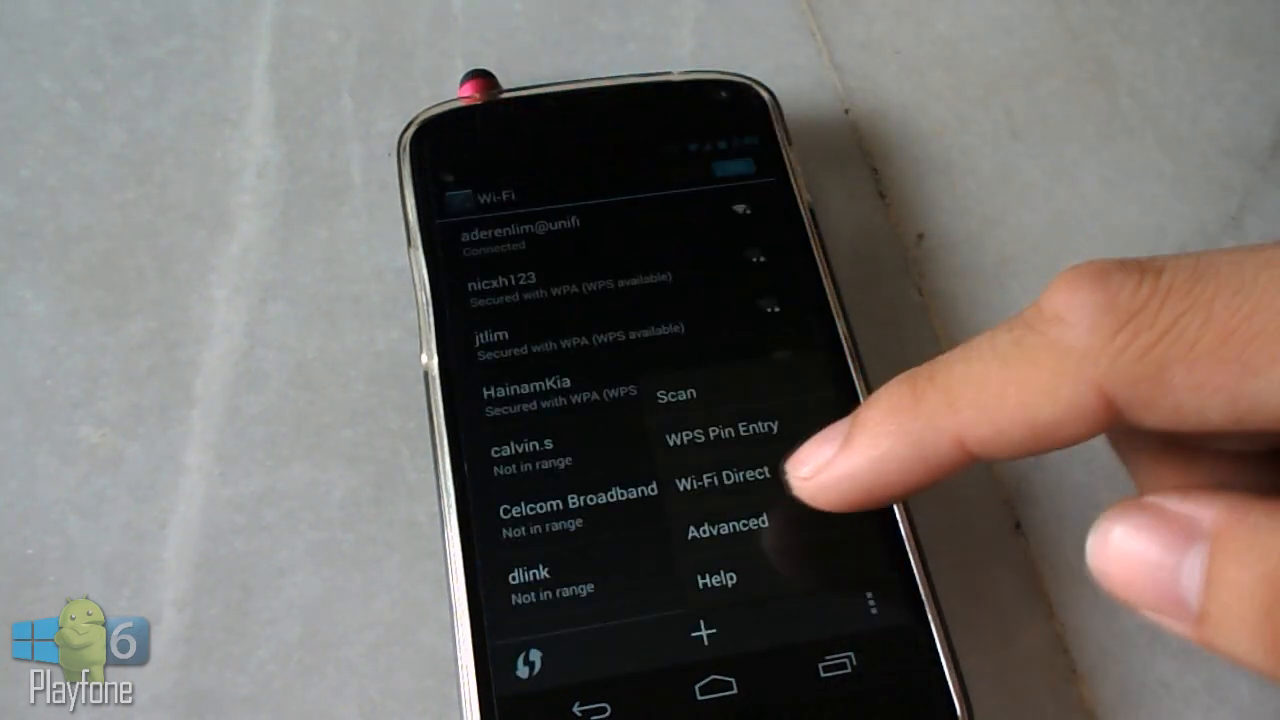
# Pick an additional Wi-Fi option, such as Wi-Fi Direct or Advanced, from the overflow menu.
pyautogui.click(727, 521)
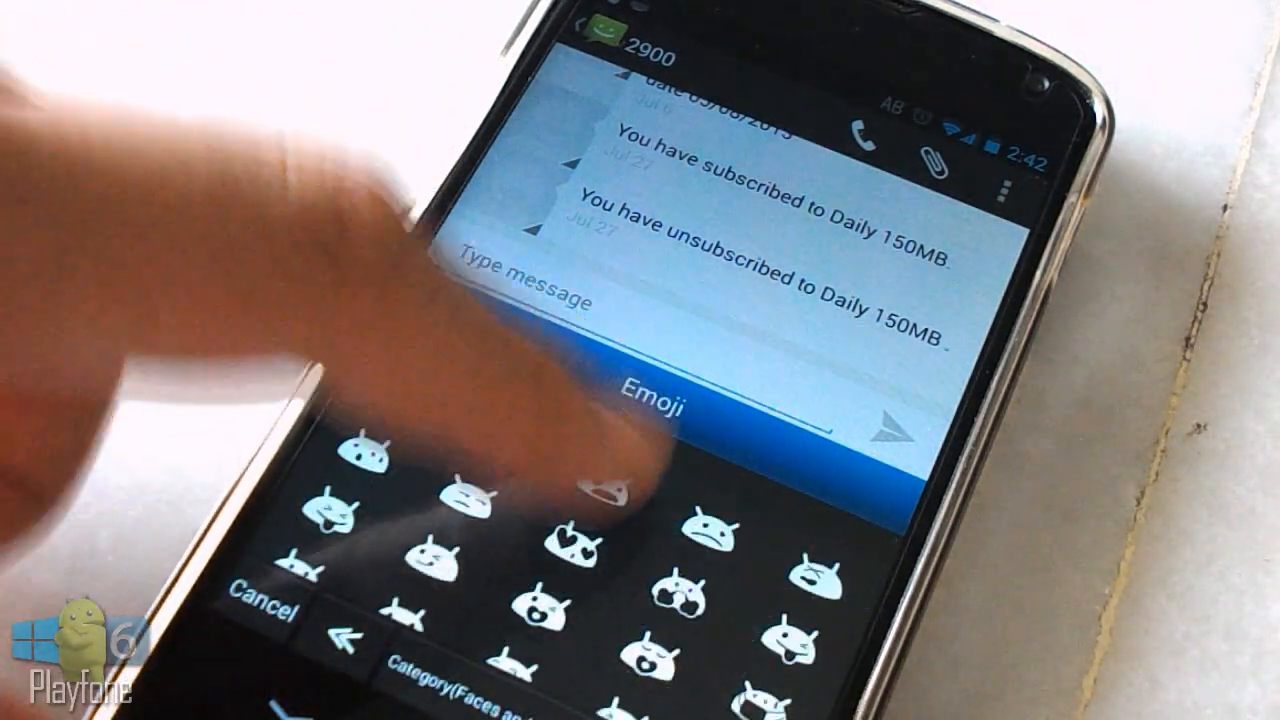
# Tap Android face emoji to add them to the draft in the 2900 thread.
pyautogui.click(628, 485)
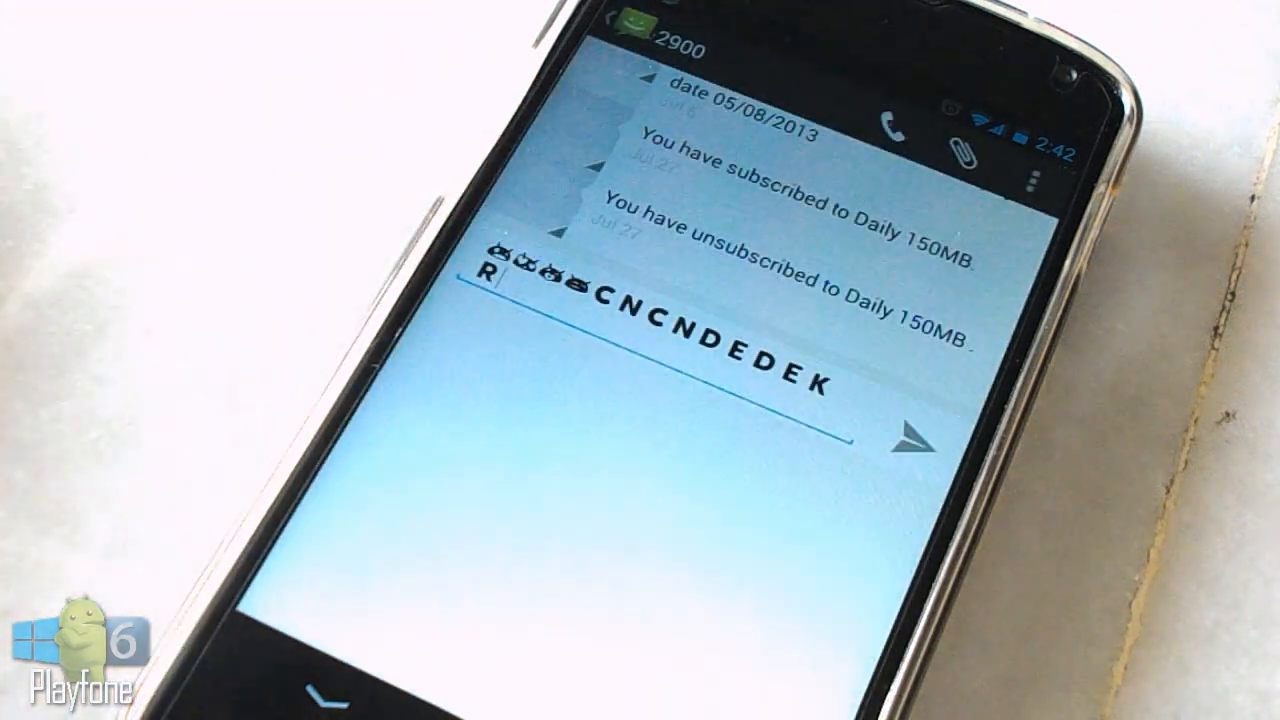
pyautogui.click(570, 285)
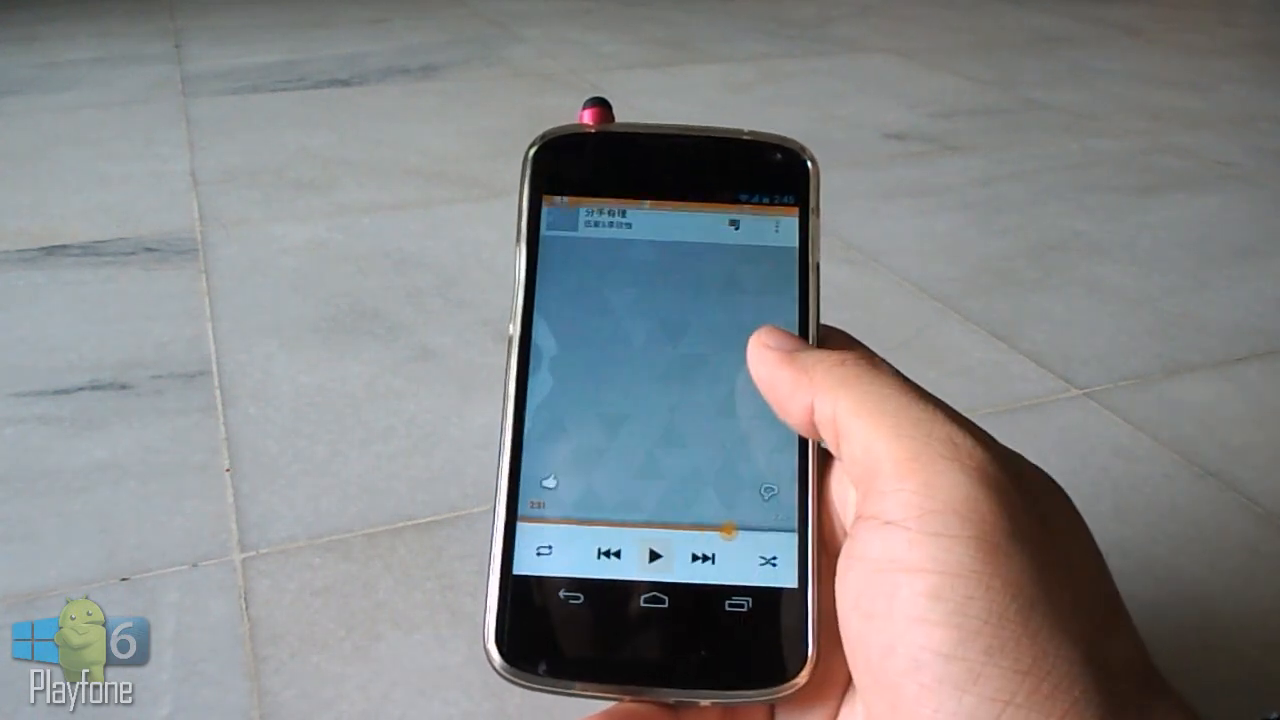
# Tap Play on the Now Playing screen to start the track.
pyautogui.click(655, 552)
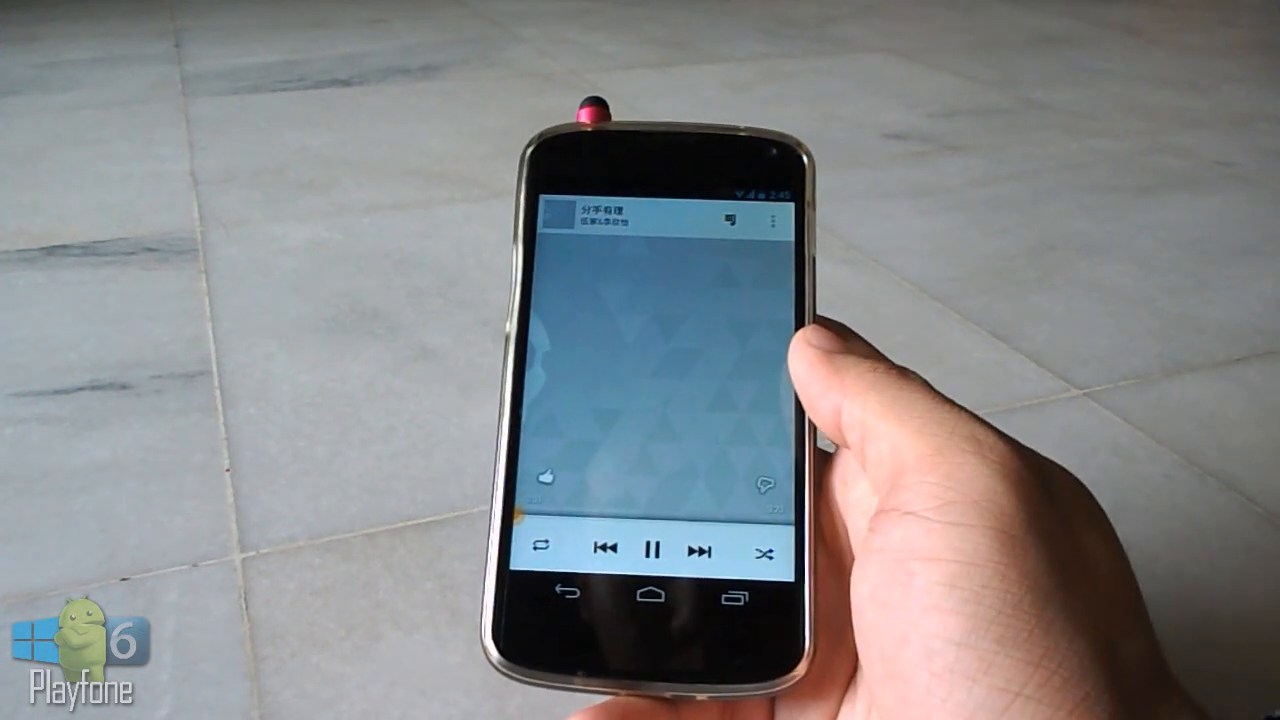